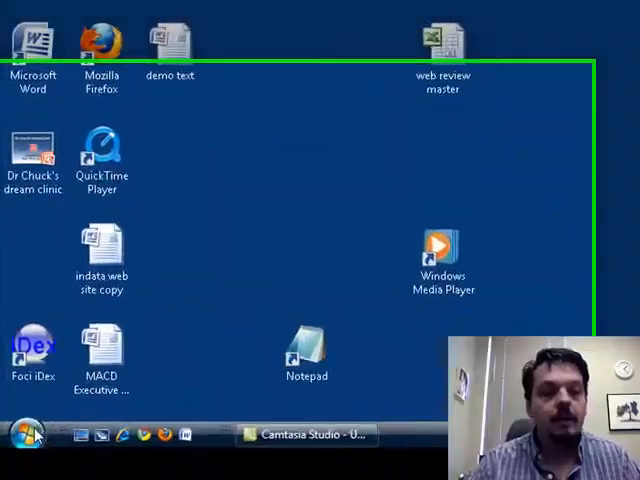
# Launch On-Screen Keyboard via Start > All Programs > Accessories > Ease of Access.
pyautogui.click(28, 432)
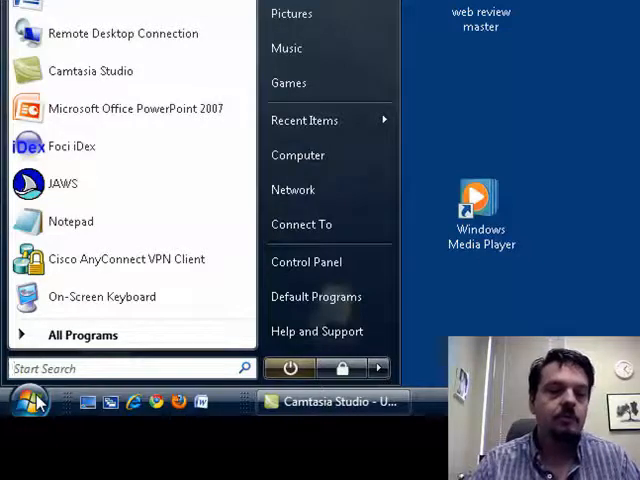
pyautogui.click(84, 335)
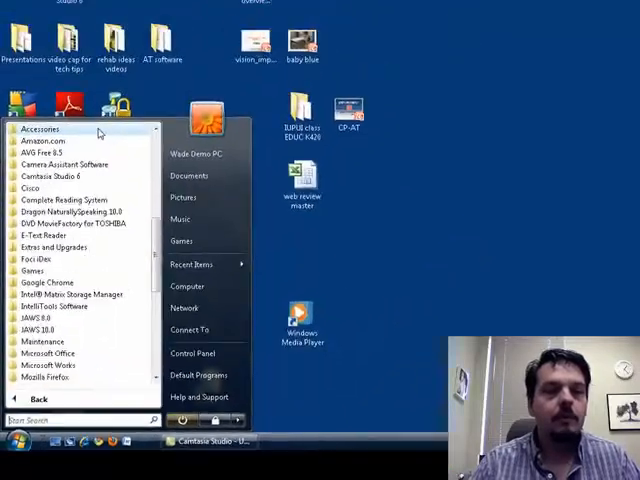
pyautogui.click(40, 128)
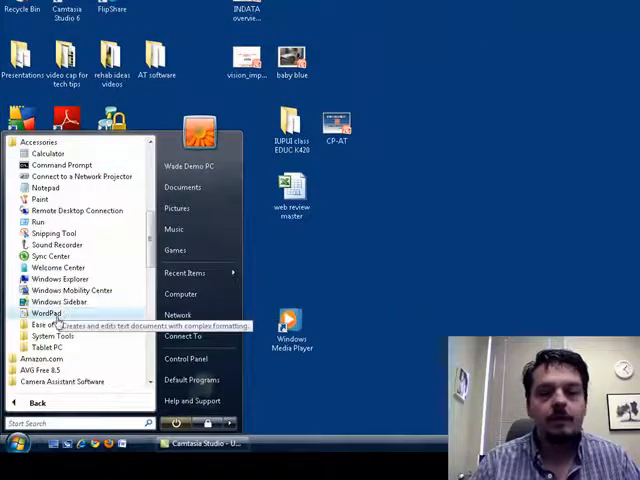
pyautogui.click(55, 323)
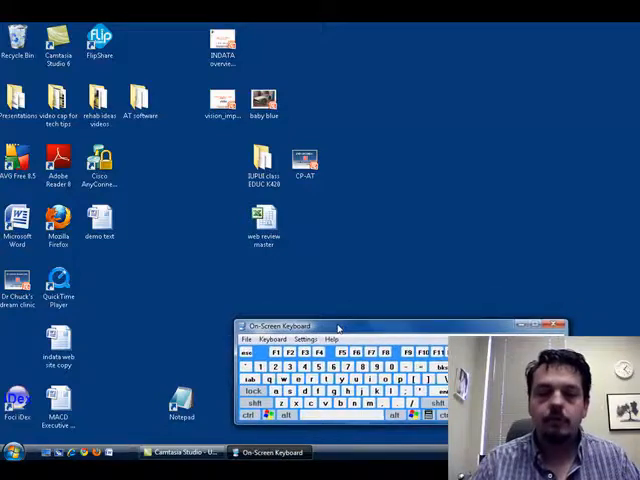
# Start Notepad from its desktop shortcut and enter 'hi' using the on-screen keys.
pyautogui.click(181, 400)
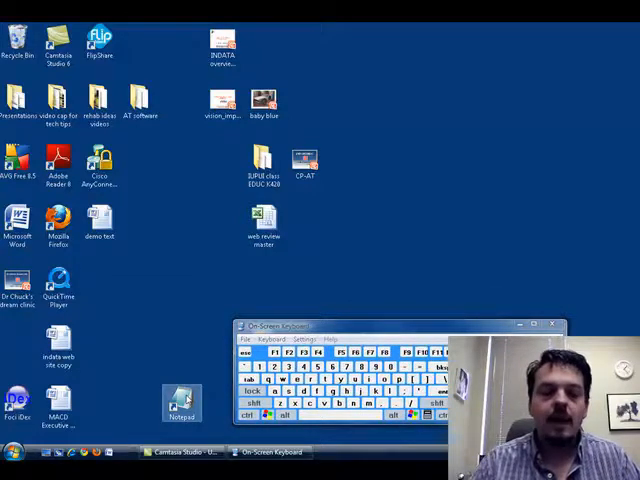
pyautogui.doubleClick(181, 400)
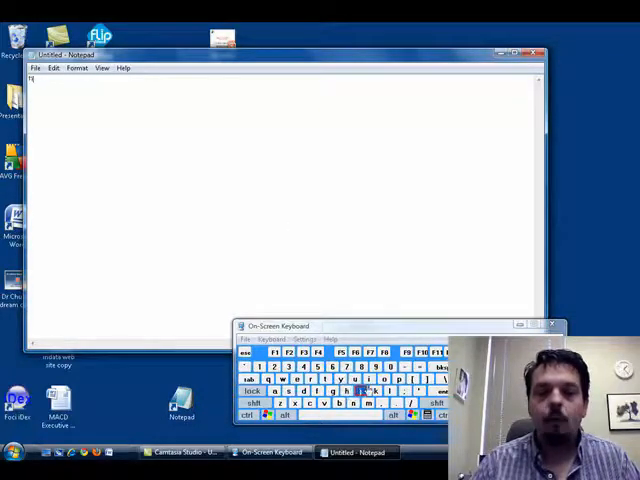
pyautogui.click(351, 403)
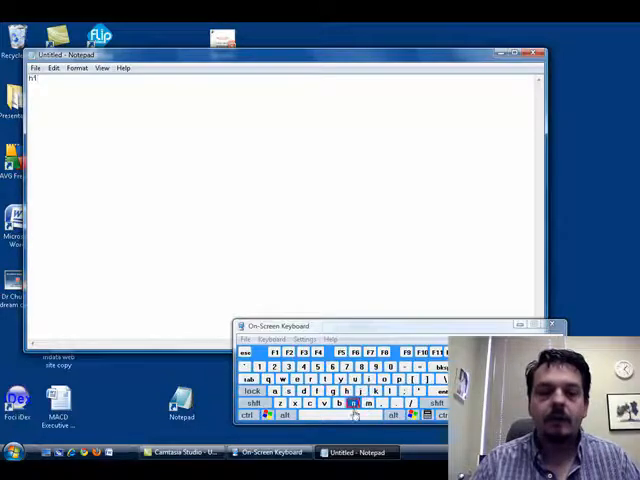
pyautogui.click(366, 403)
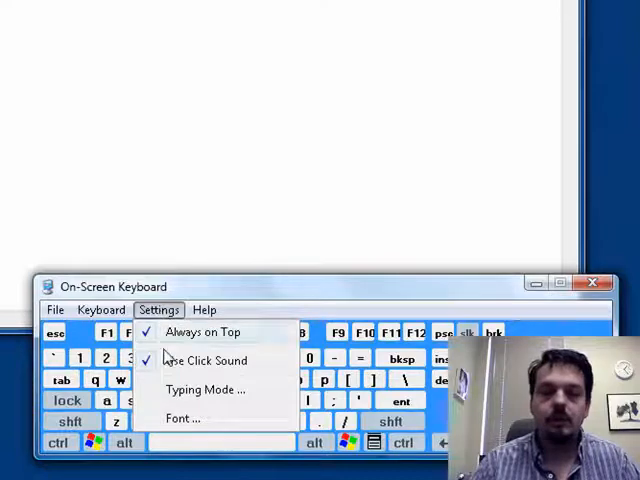
# Set Typing Mode to Hover to select with a 1.00 second hover time and confirm.
pyautogui.click(209, 389)
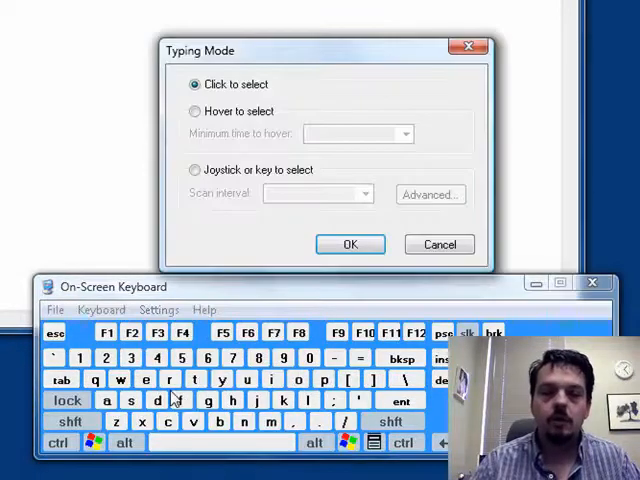
pyautogui.click(195, 111)
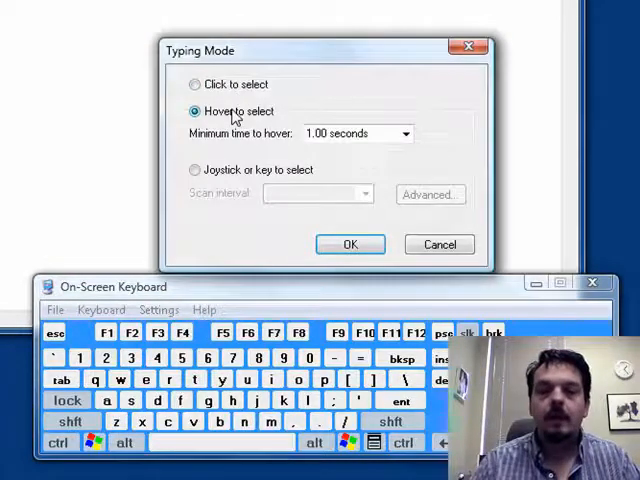
pyautogui.moveTo(333, 222)
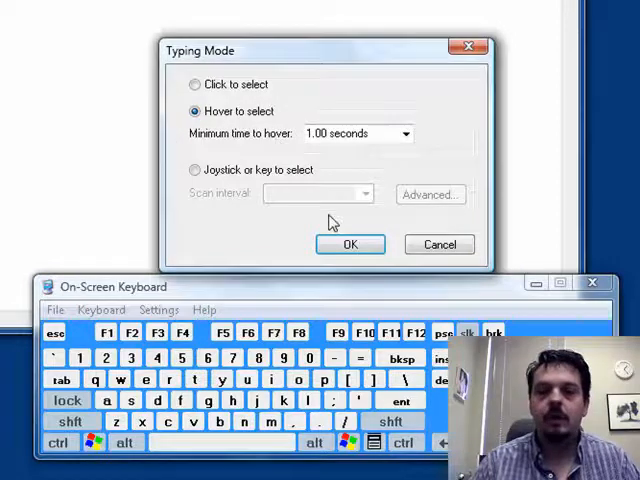
pyautogui.click(405, 133)
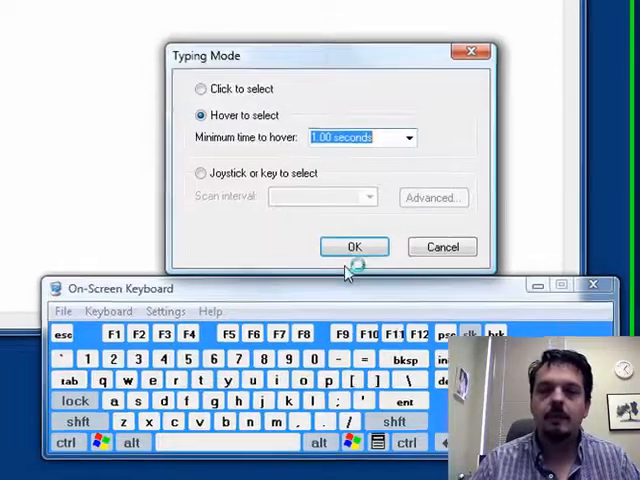
pyautogui.click(354, 246)
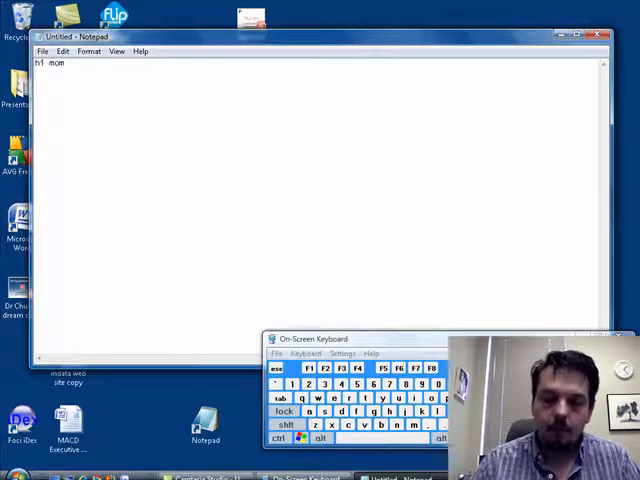
# Focus Notepad so hover-typed characters land in the document.
pyautogui.click(412, 425)
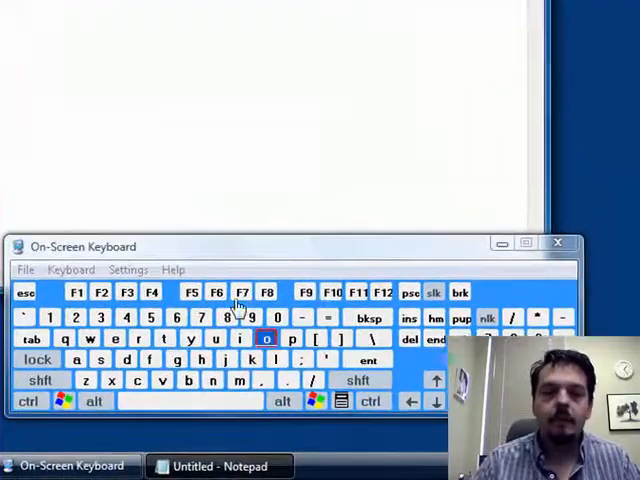
# Switch Typing Mode back to Click to select, leaving 'hi mom' and 'ok' in Notepad.
pyautogui.click(128, 269)
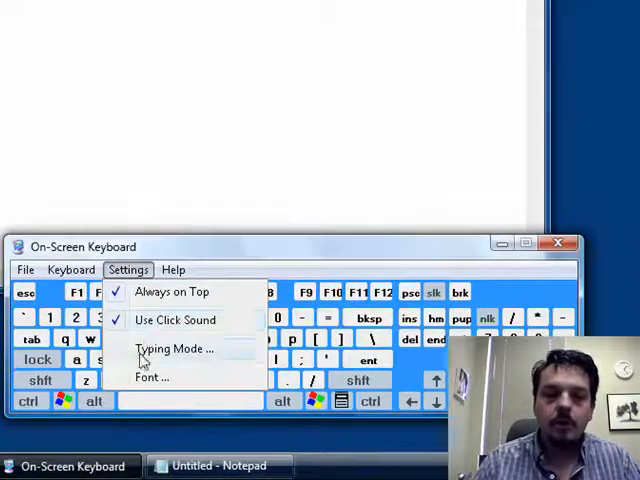
pyautogui.click(174, 348)
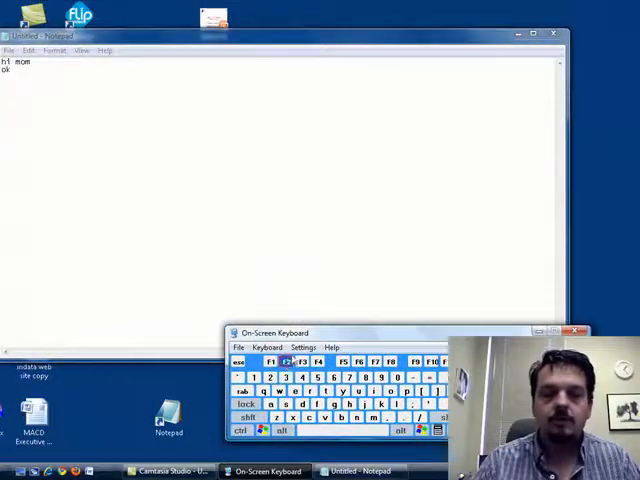
pyautogui.click(303, 347)
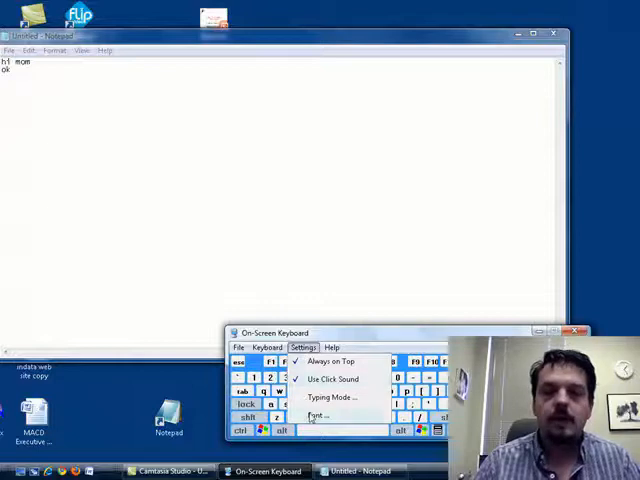
# Change the key label font to Bold at a larger size.
pyautogui.click(315, 415)
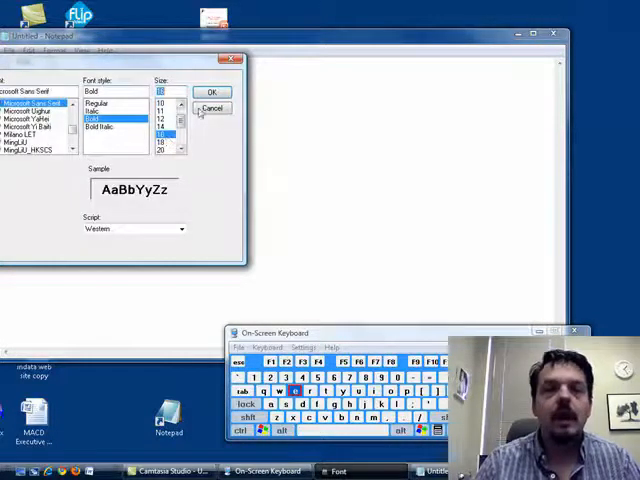
pyautogui.click(211, 108)
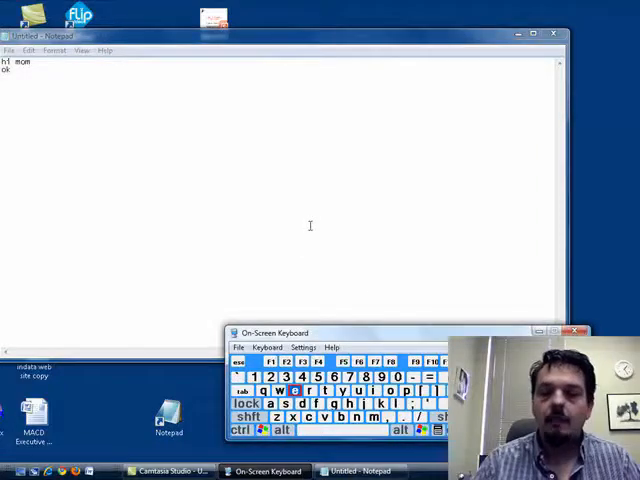